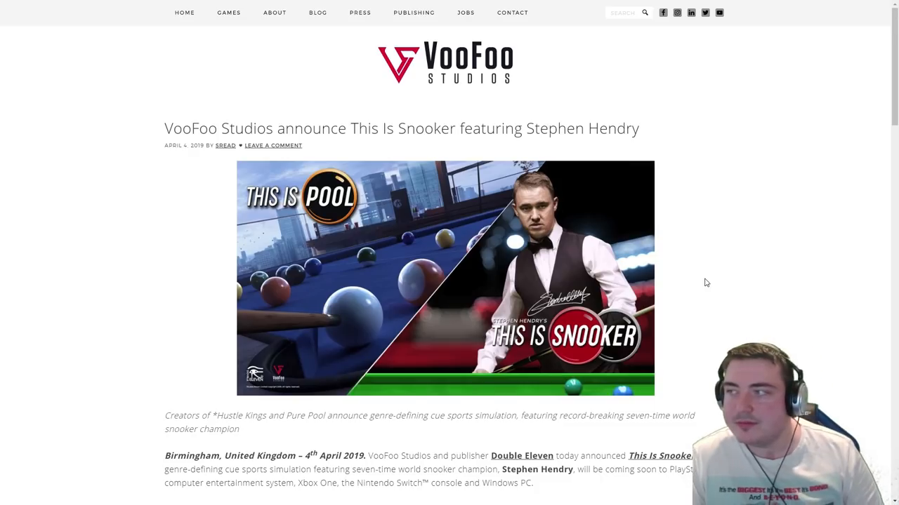
- Scroll past the banner to the This Is Snooker intro paragraph and trailer link
scroll(down, 3)
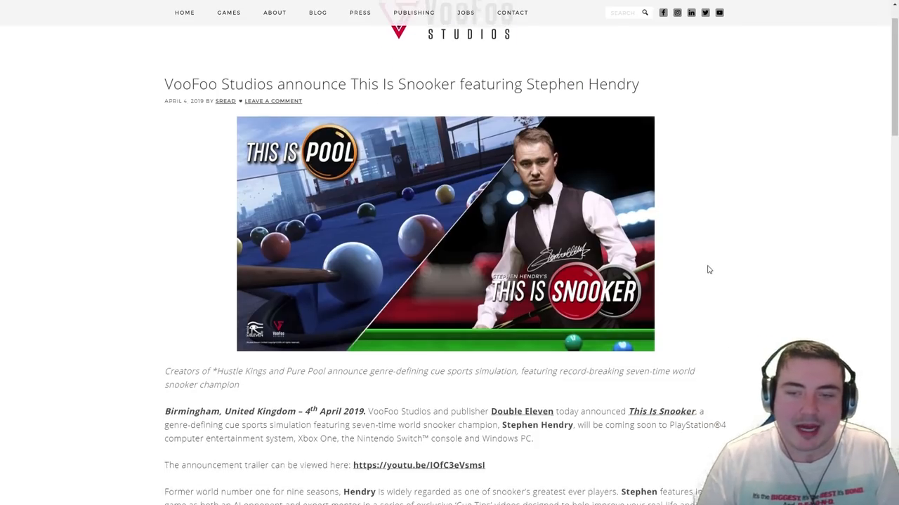
scroll(down, 3)
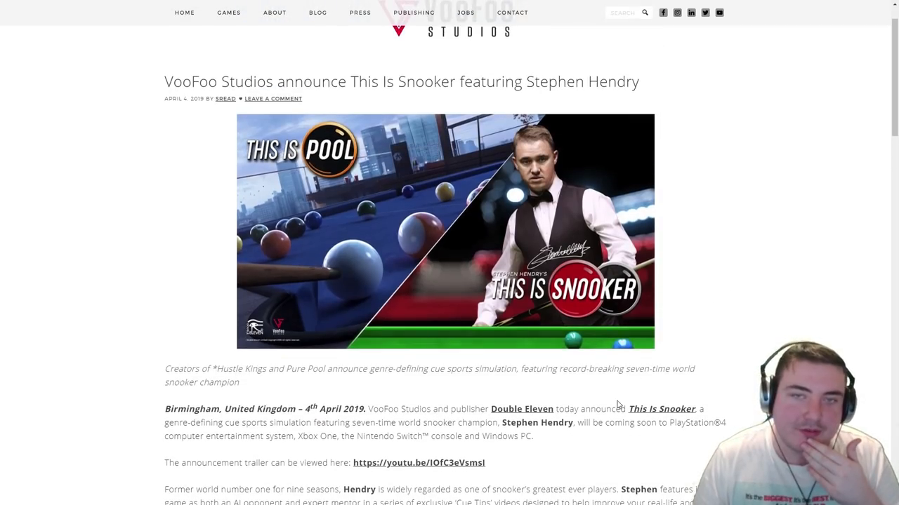
scroll(down, 3)
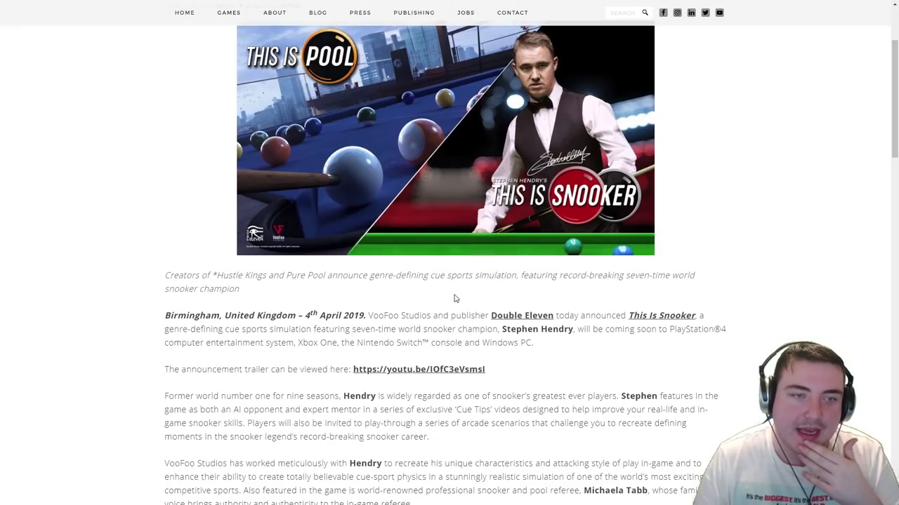
scroll(down, 3)
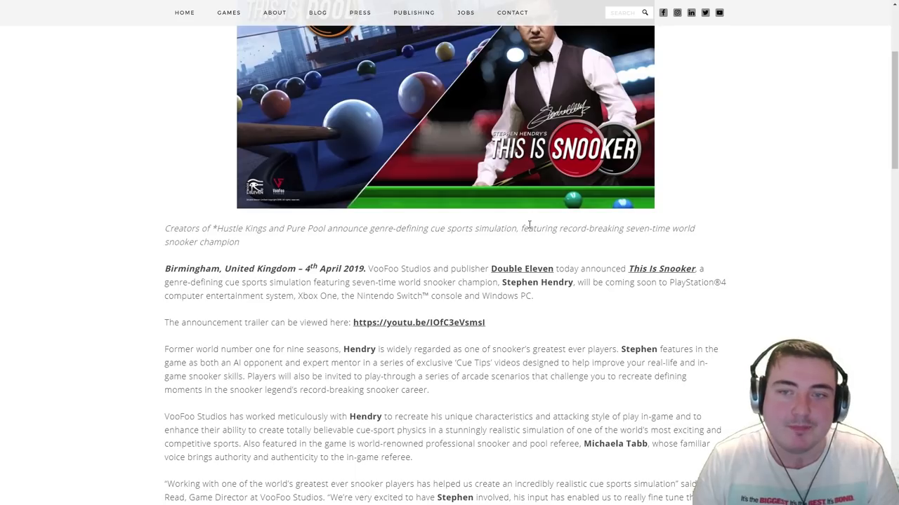
mouse_move(497, 82)
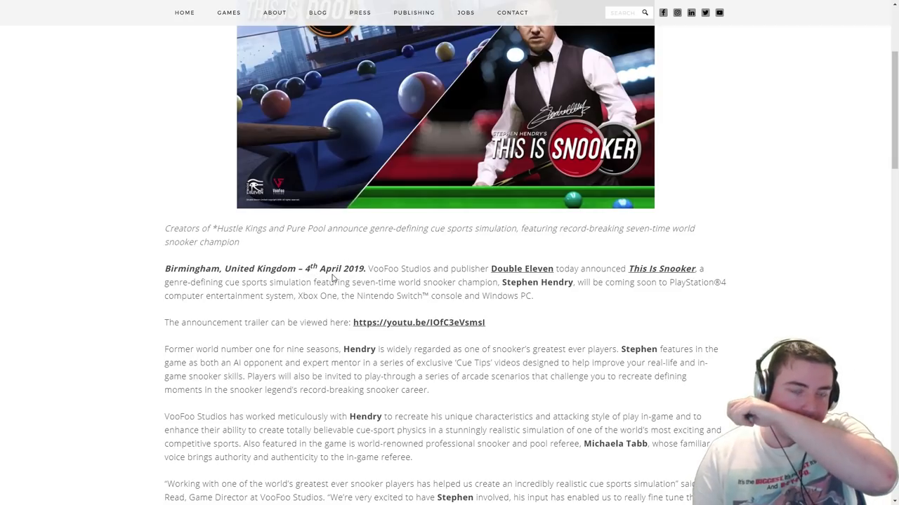
mouse_move(522, 274)
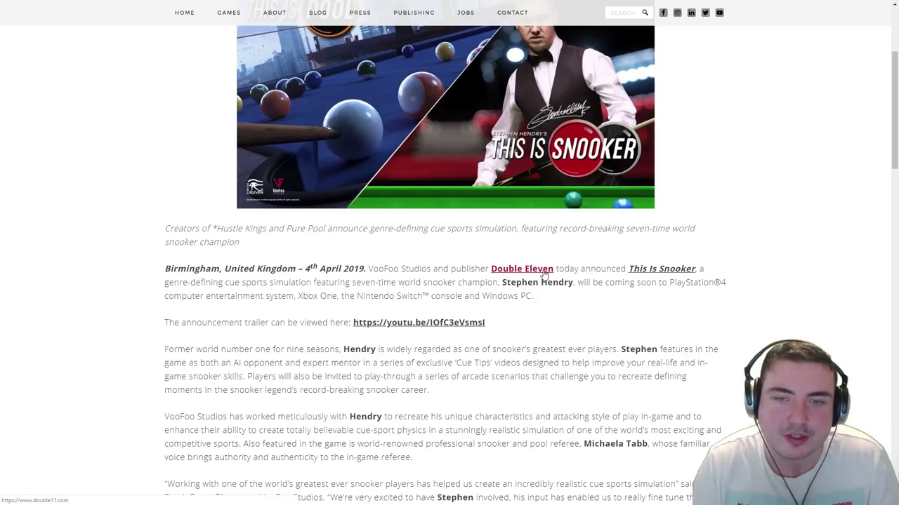
mouse_move(256, 287)
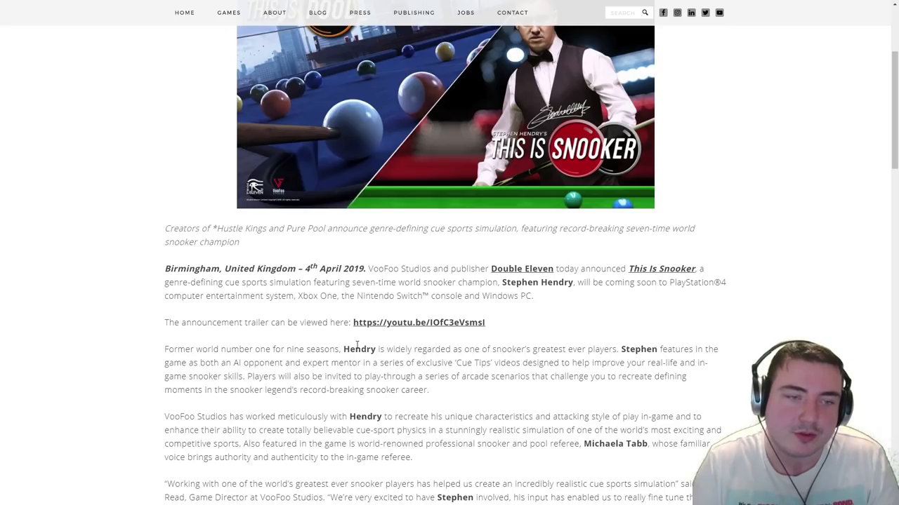
mouse_move(419, 322)
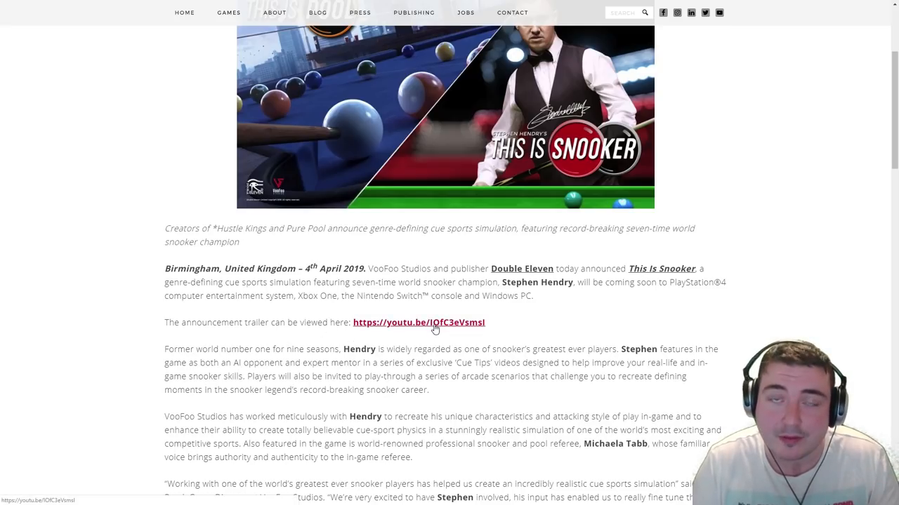
- Scroll to the Stephen Hendry quotes and game engine paragraph, highlighting a line of text
scroll(down, 3)
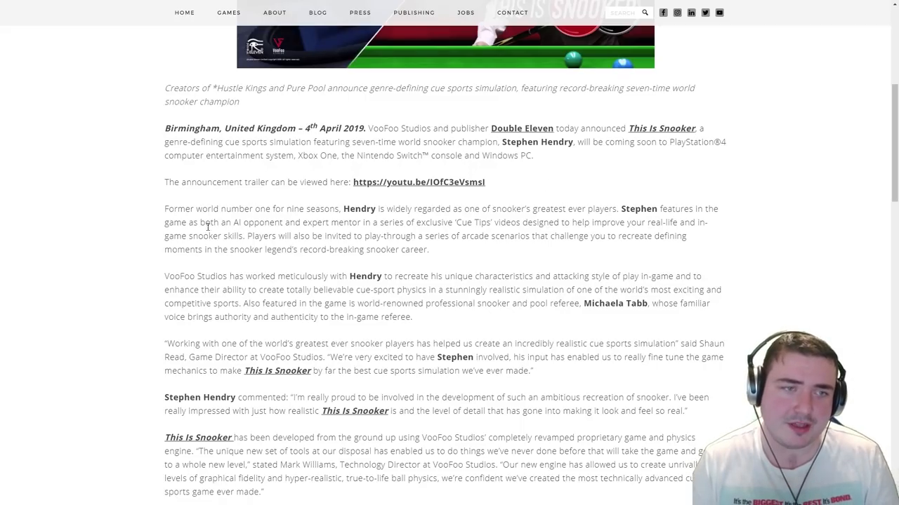
mouse_move(275, 219)
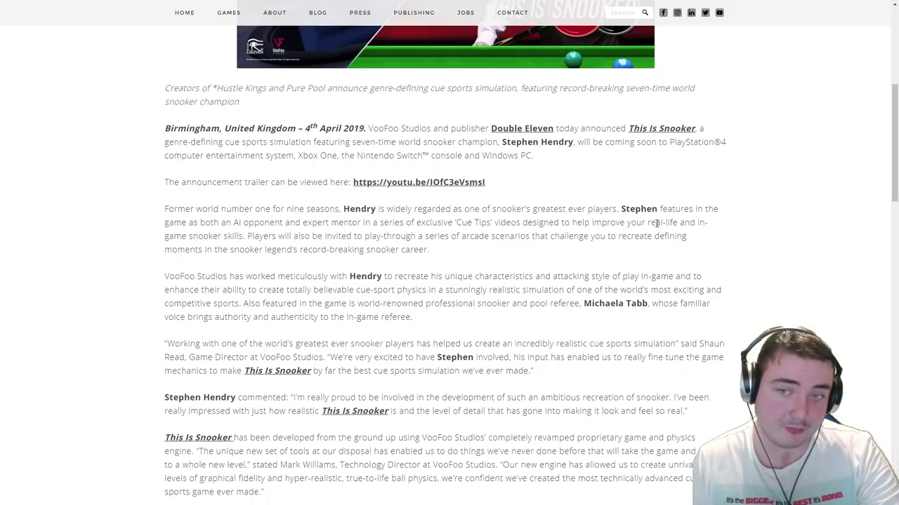
mouse_move(219, 236)
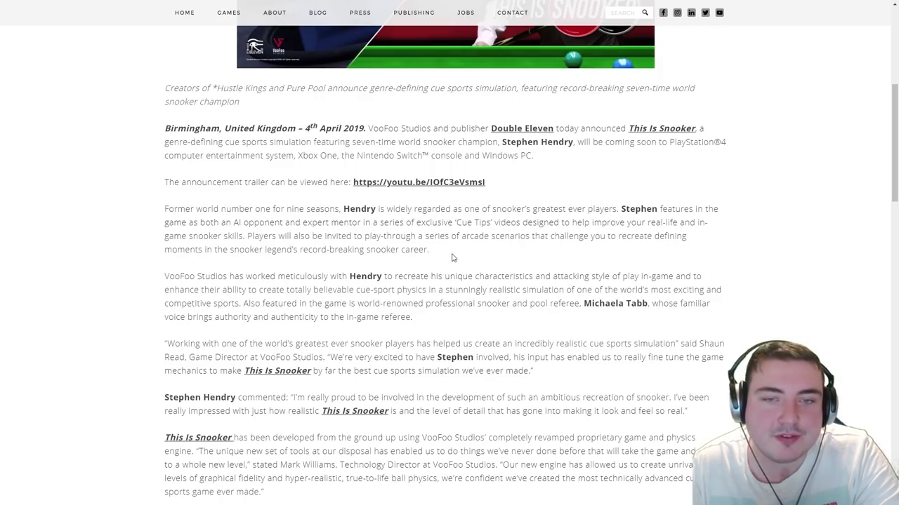
mouse_move(660, 254)
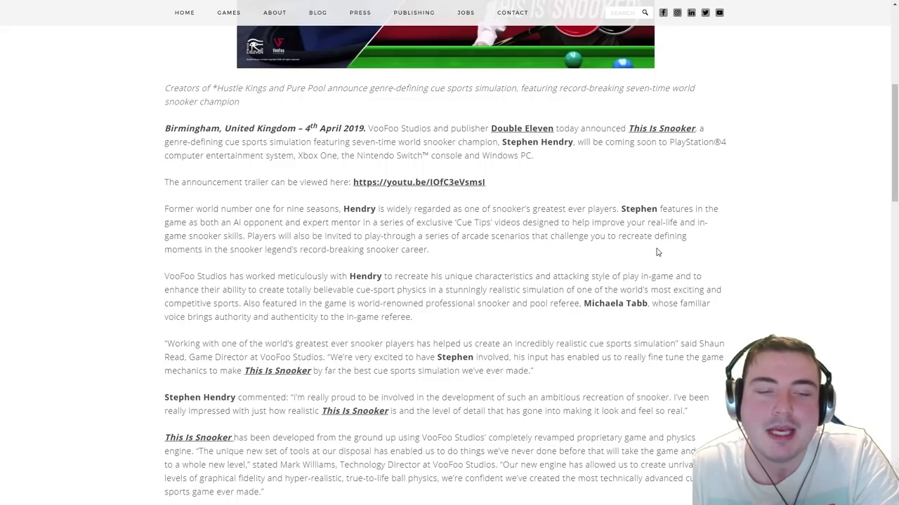
mouse_move(652, 252)
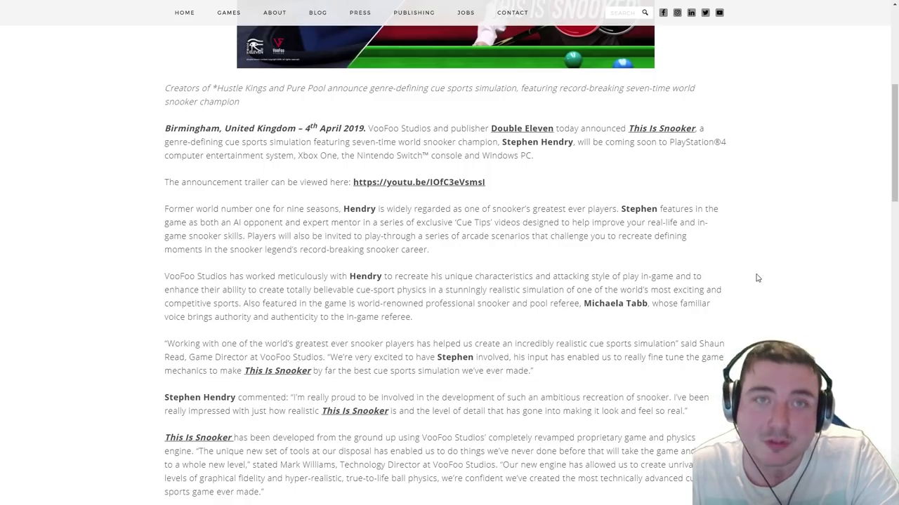
drag(427, 303, 530, 303)
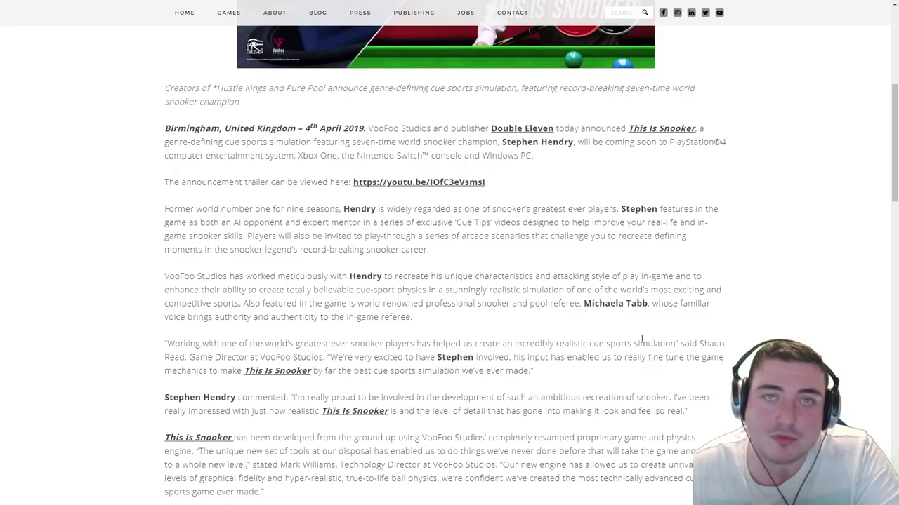
- Scroll to the publisher paragraph and the Pool Deluxe Edition platforms line
scroll(down, 3)
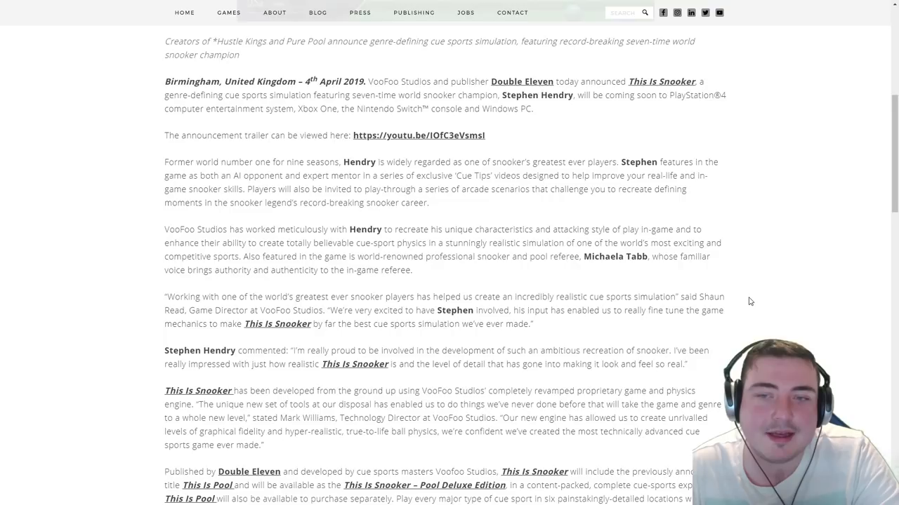
scroll(down, 3)
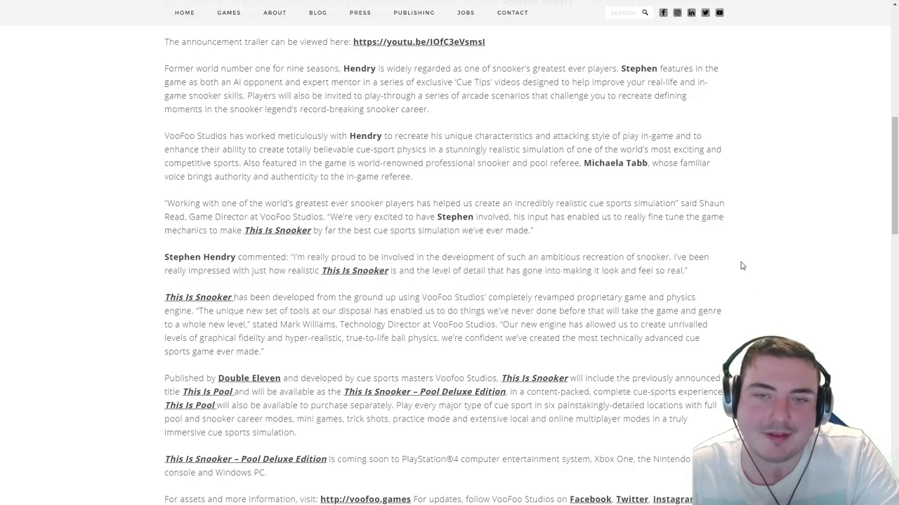
mouse_move(719, 260)
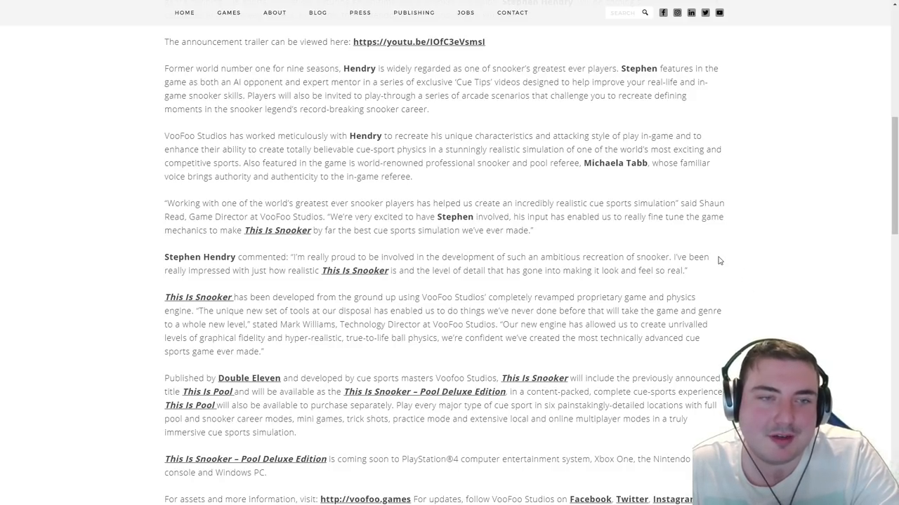
mouse_move(312, 208)
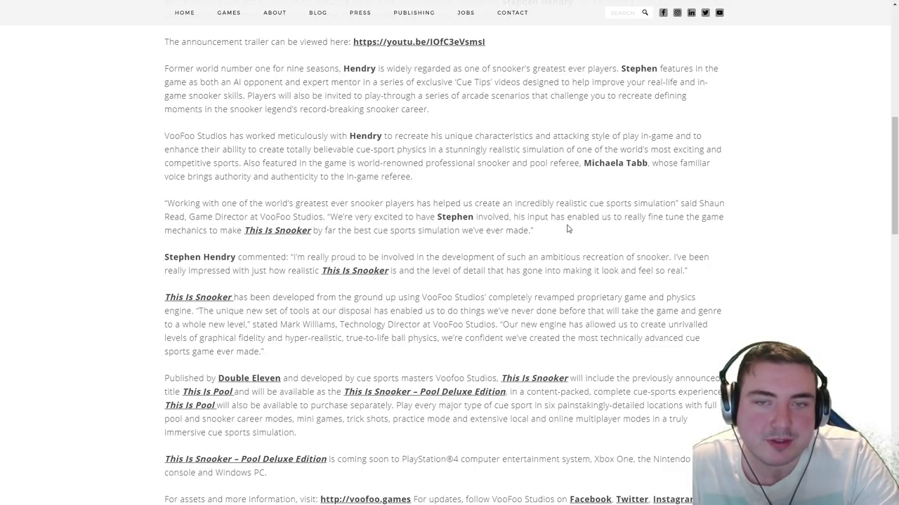
mouse_move(547, 229)
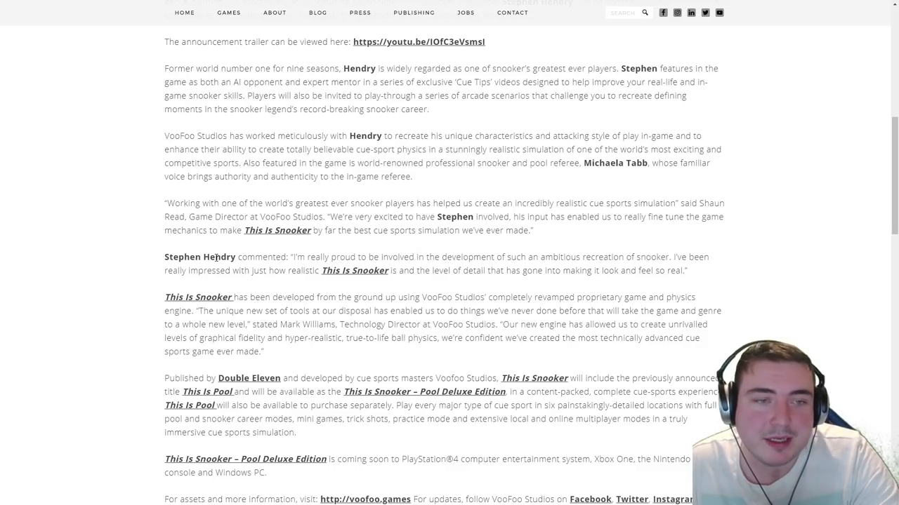
mouse_move(502, 253)
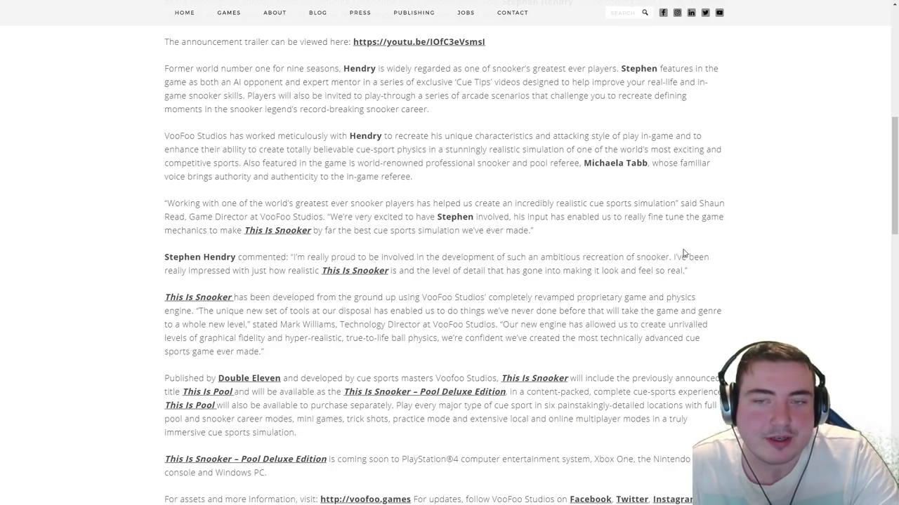
scroll(down, 3)
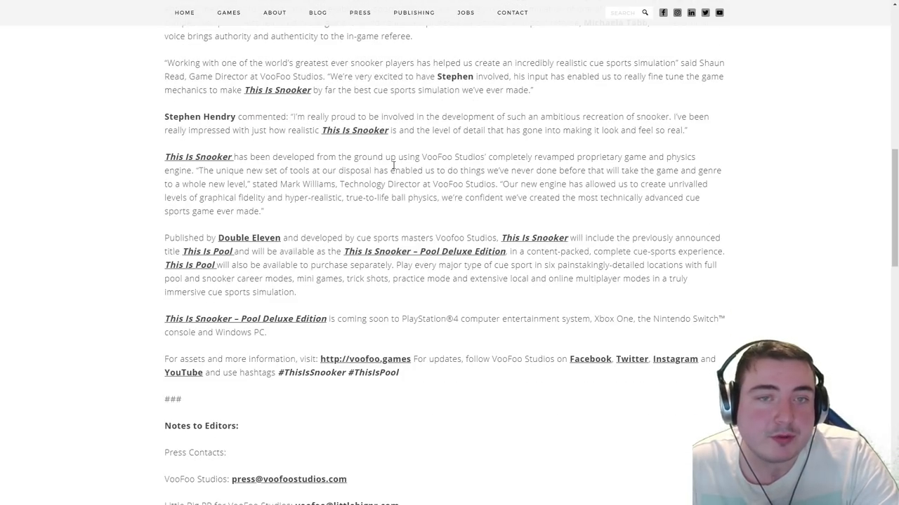
mouse_move(541, 154)
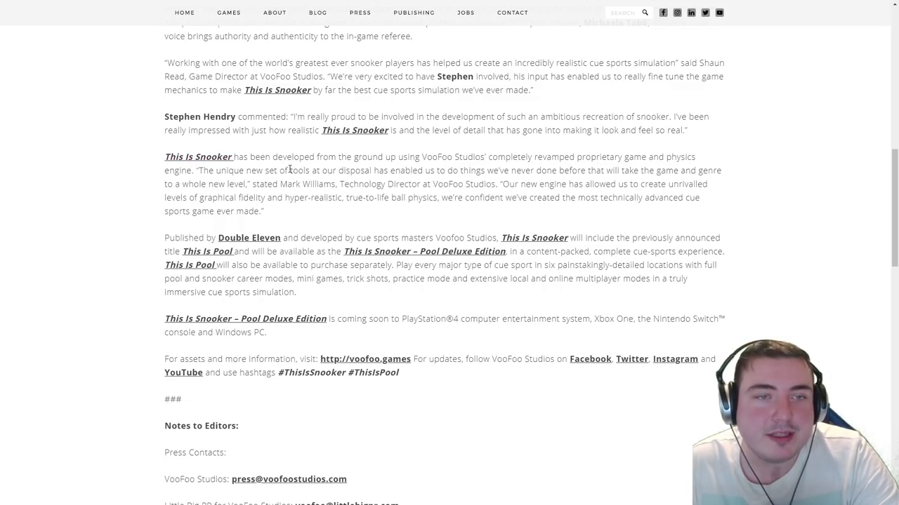
mouse_move(747, 222)
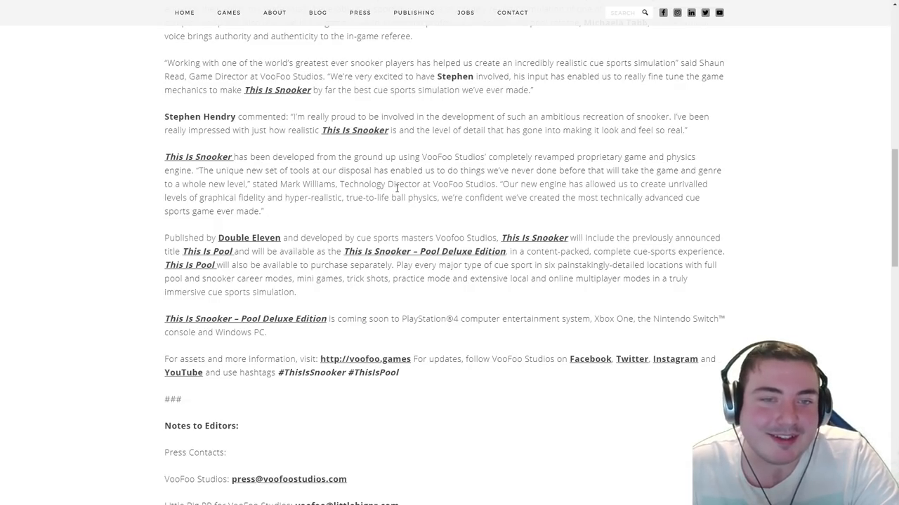
mouse_move(463, 185)
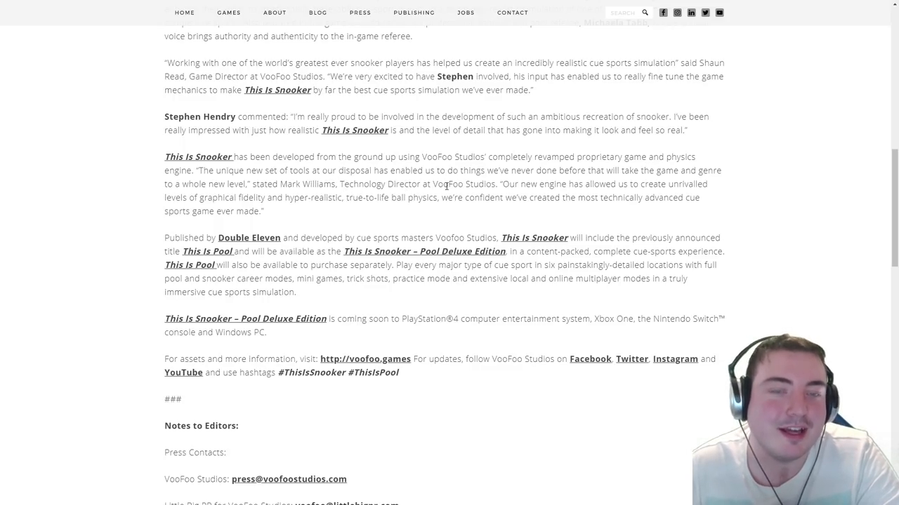
mouse_move(401, 208)
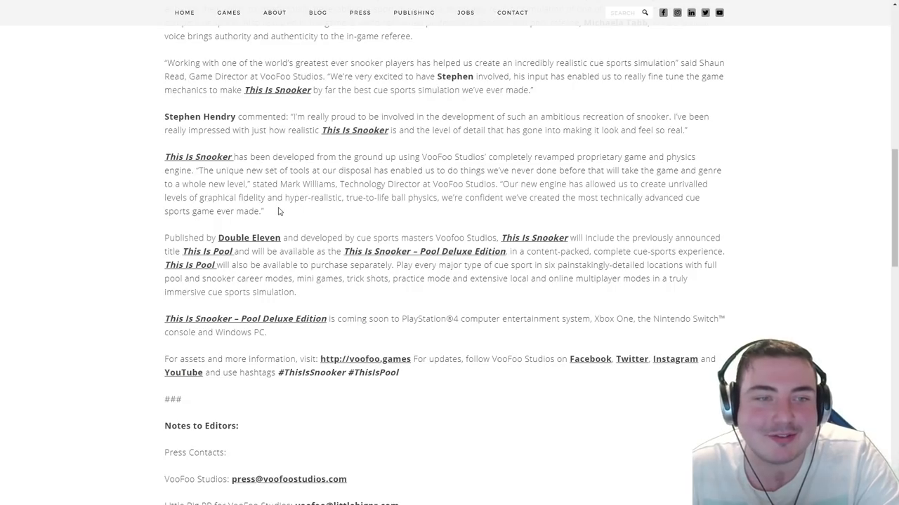
mouse_move(358, 208)
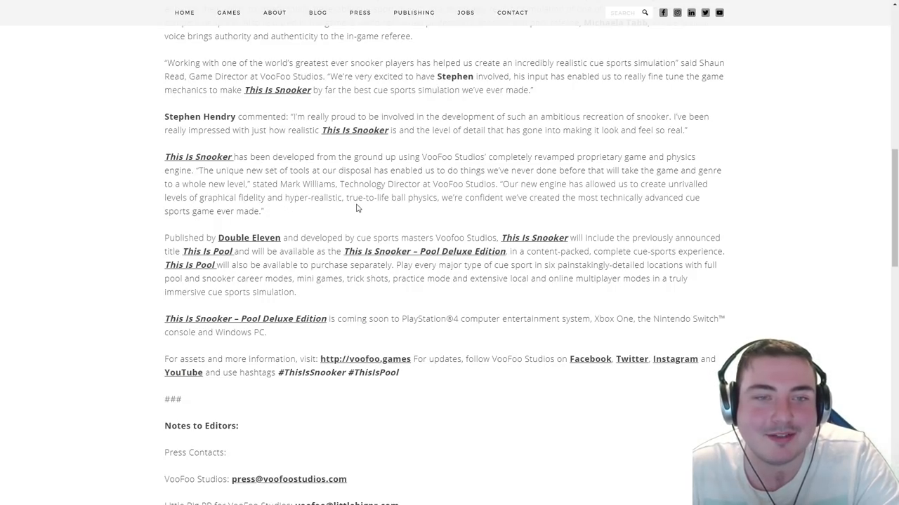
mouse_move(534, 199)
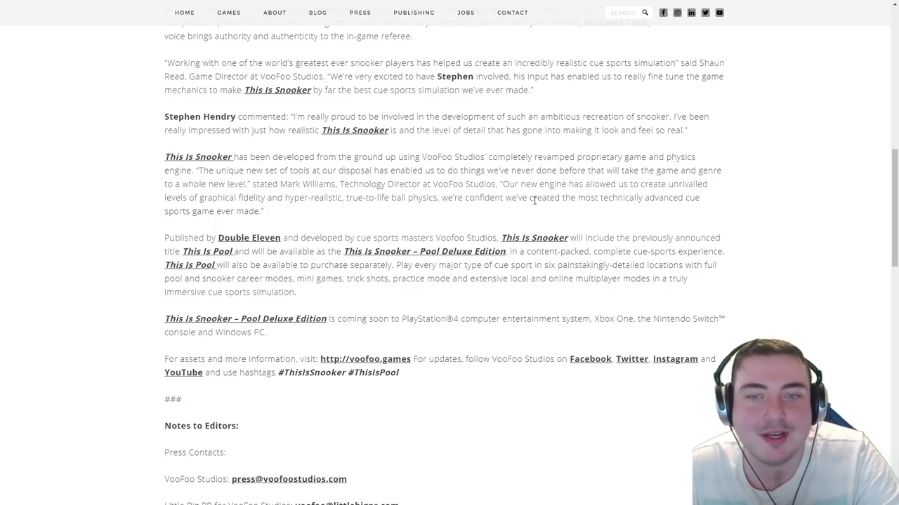
mouse_move(217, 203)
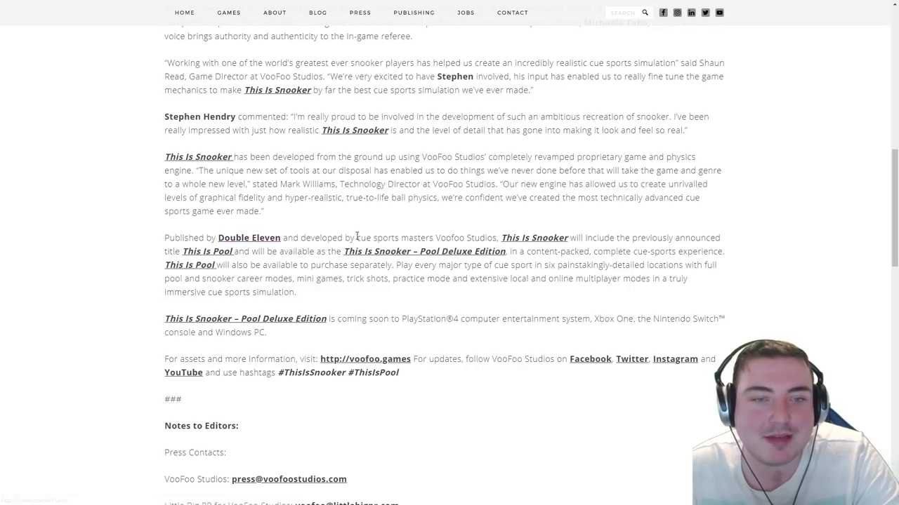
mouse_move(446, 236)
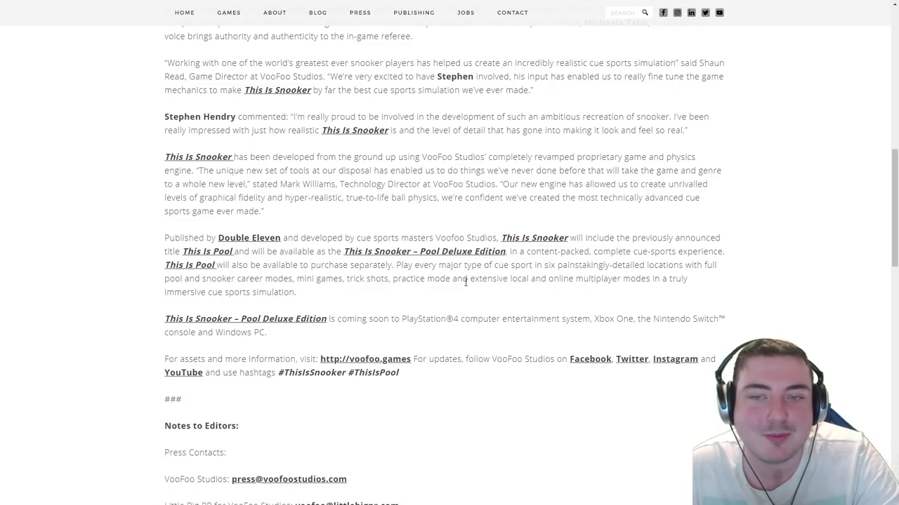
mouse_move(236, 261)
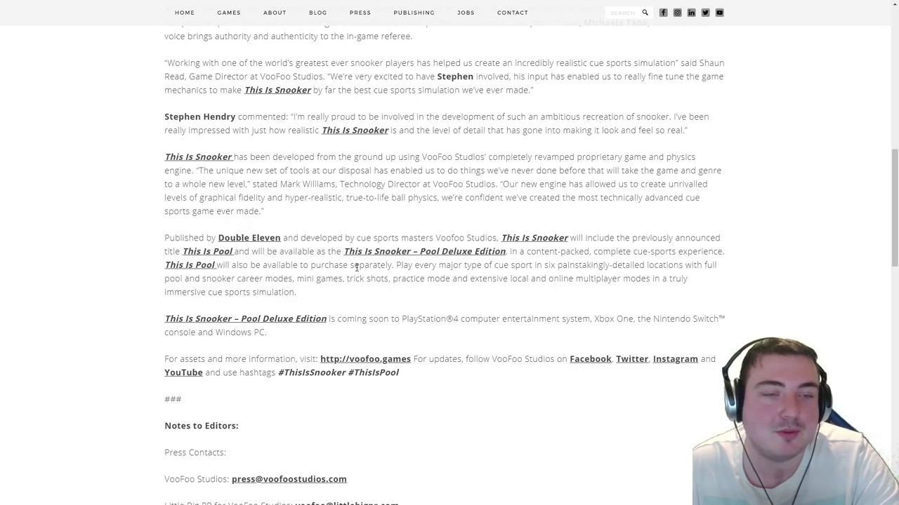
mouse_move(402, 275)
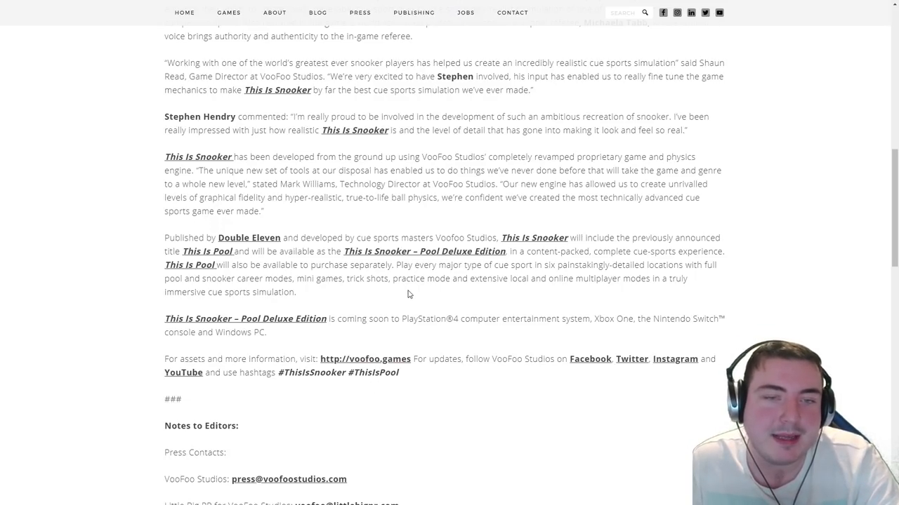
mouse_move(494, 289)
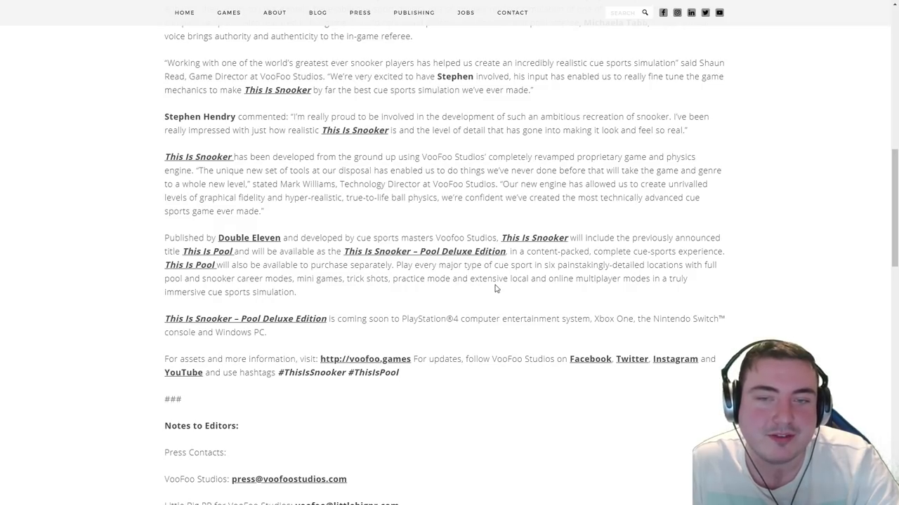
mouse_move(681, 291)
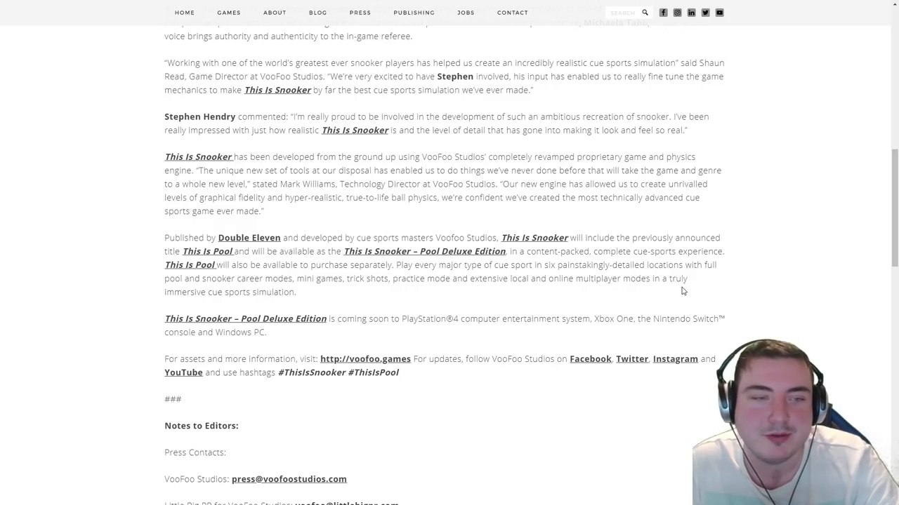
mouse_move(671, 299)
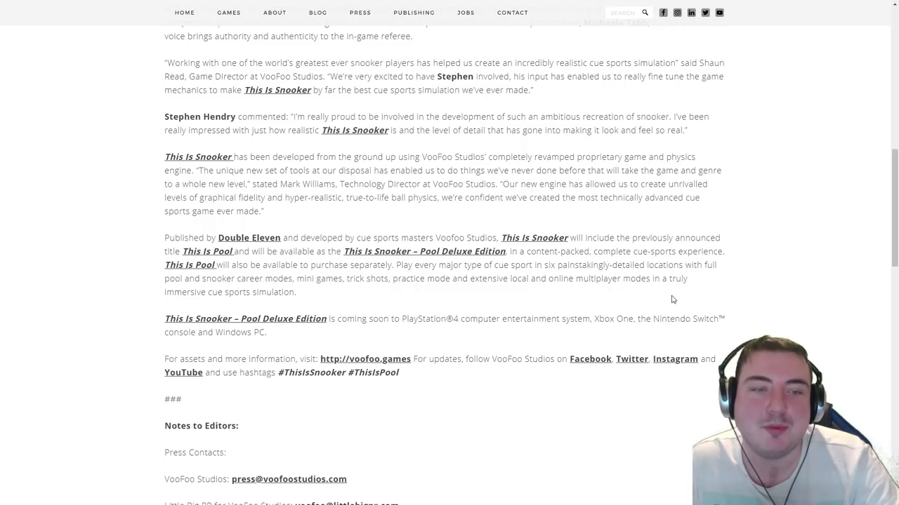
mouse_move(648, 336)
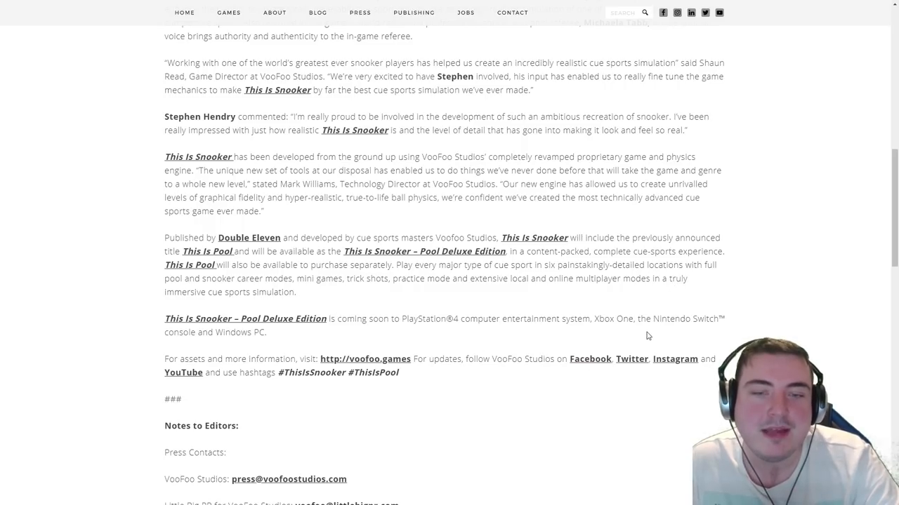
- Scroll to the Notes to Editors press contacts and sharing links
scroll(down, 3)
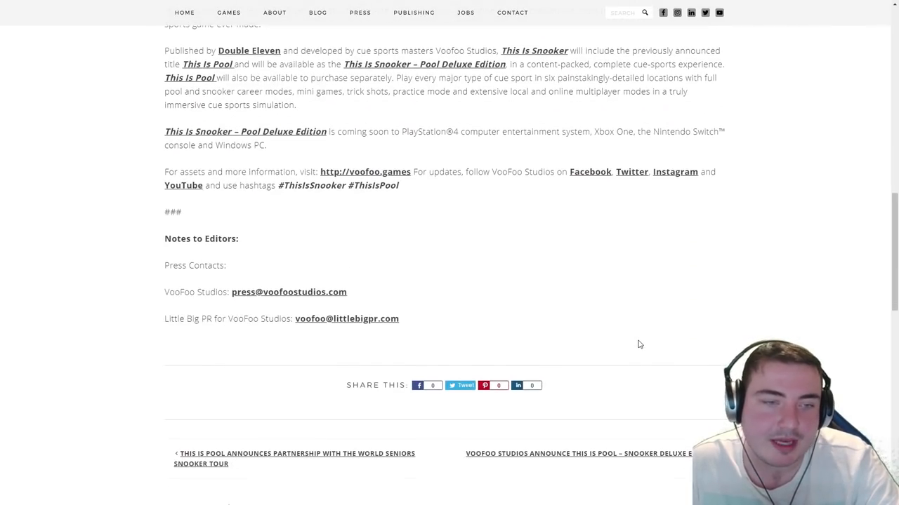
mouse_move(635, 351)
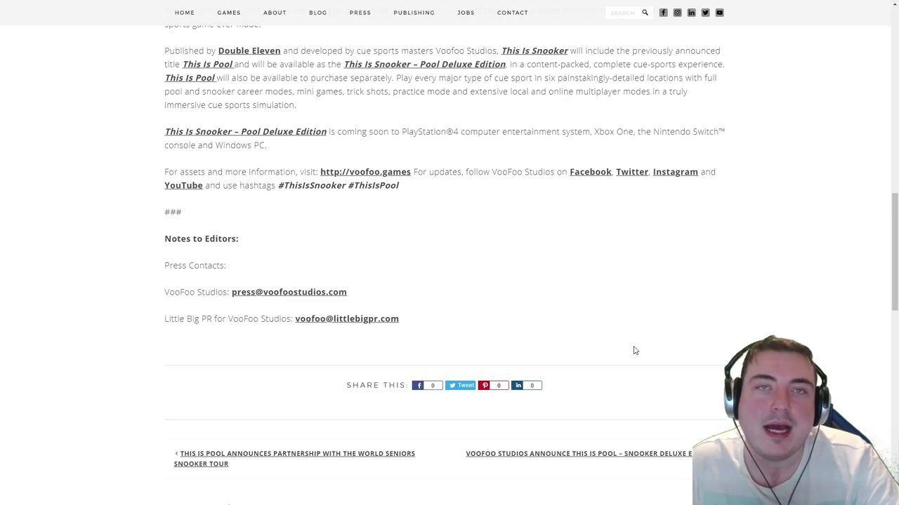
mouse_move(639, 351)
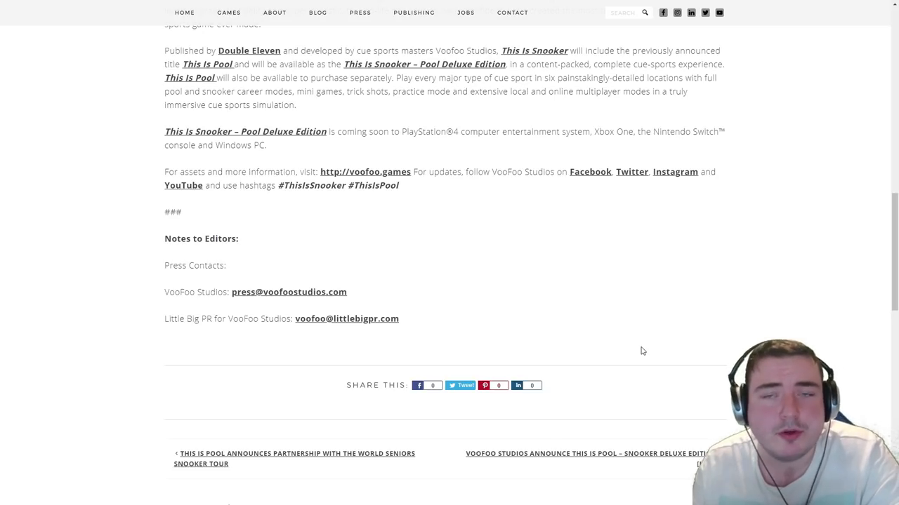
mouse_move(548, 273)
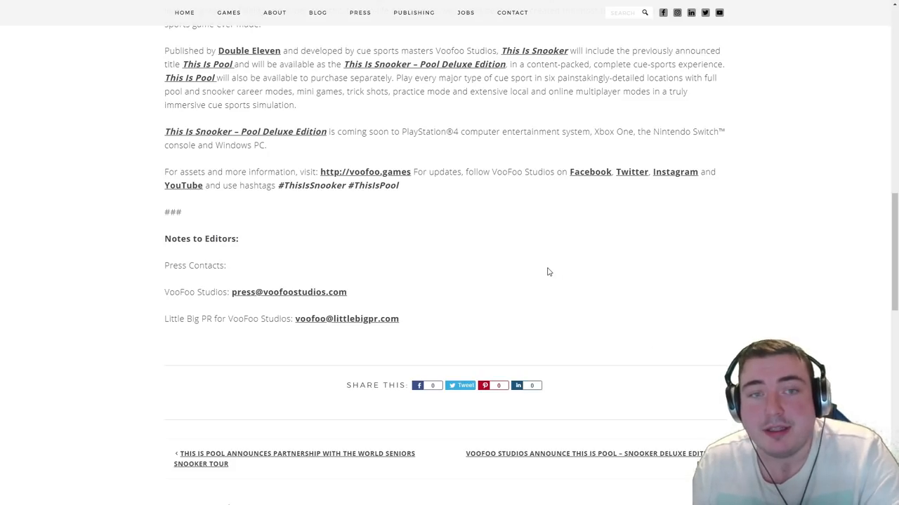
mouse_move(516, 120)
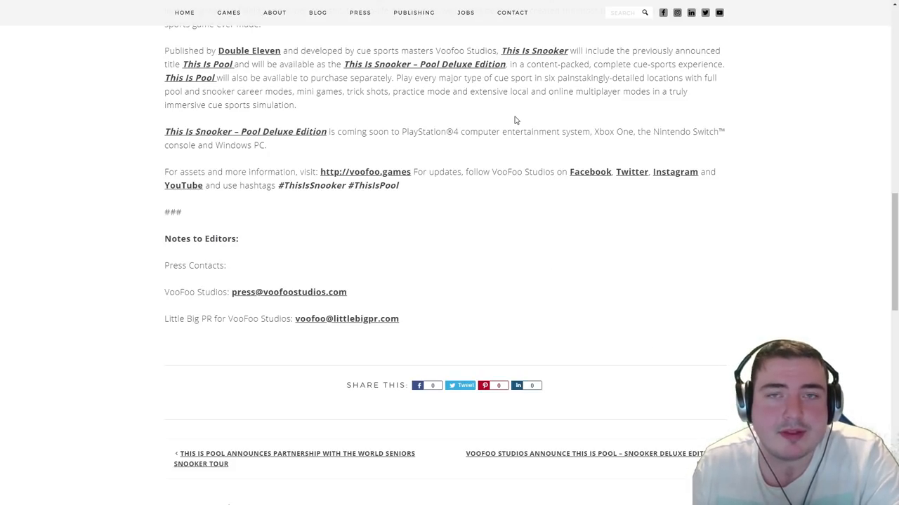